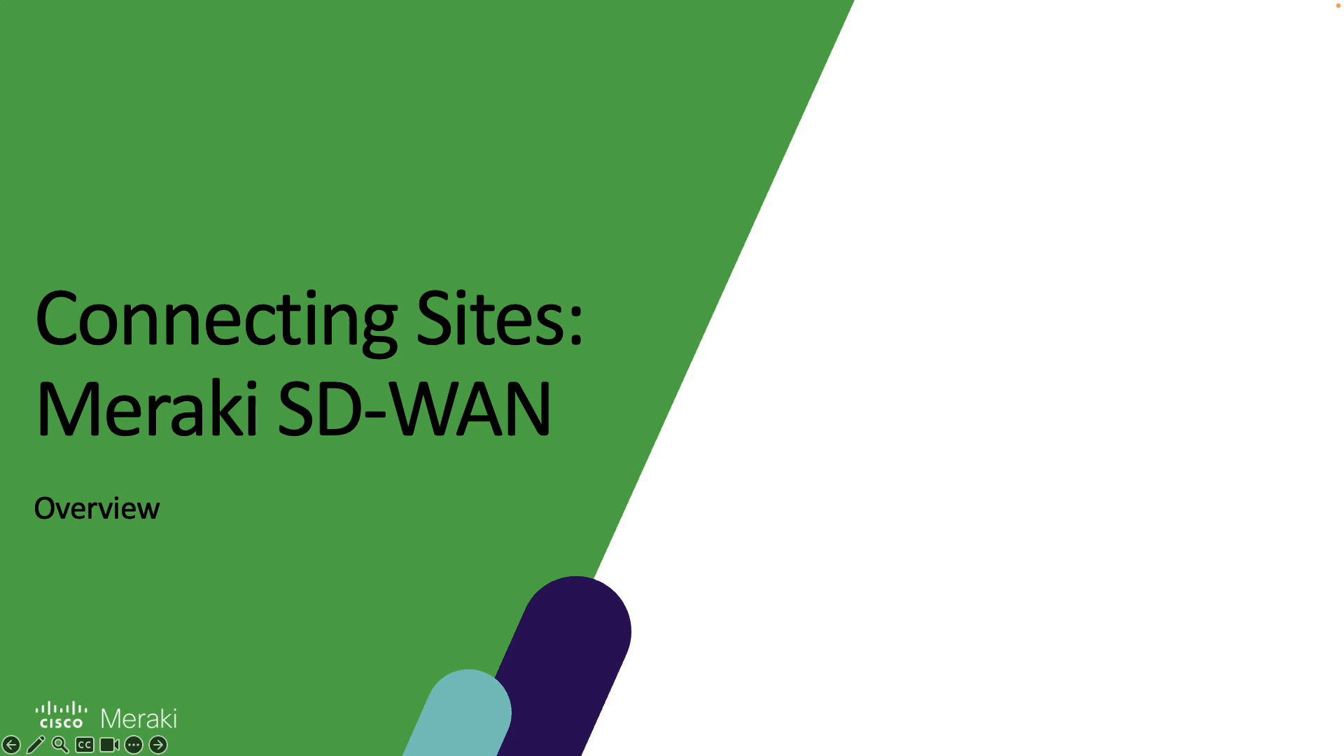
Step: Advance the slideshow from the title slide to the Meraki MX & Secure Connect slide
click(158, 743)
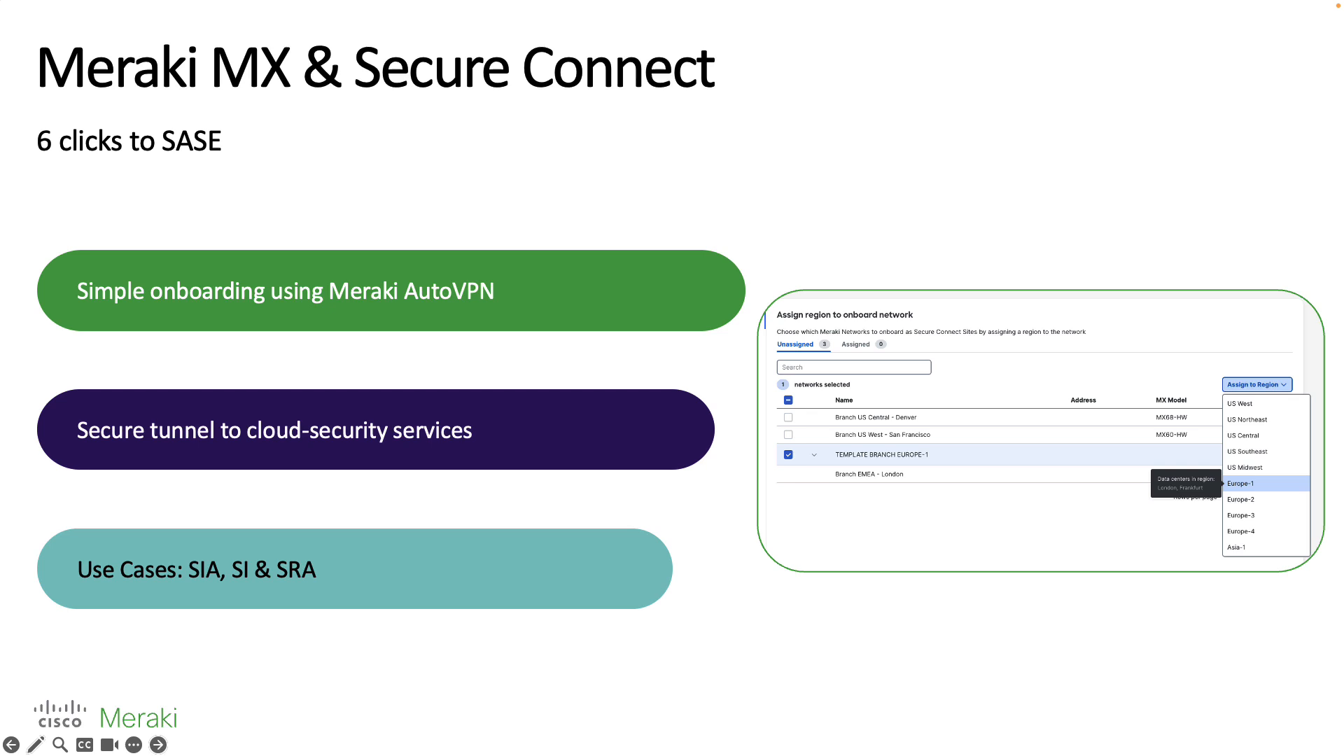
Step: Advance through the Site Interconnect diagram to the Secure Remote Access diagram slide
click(158, 743)
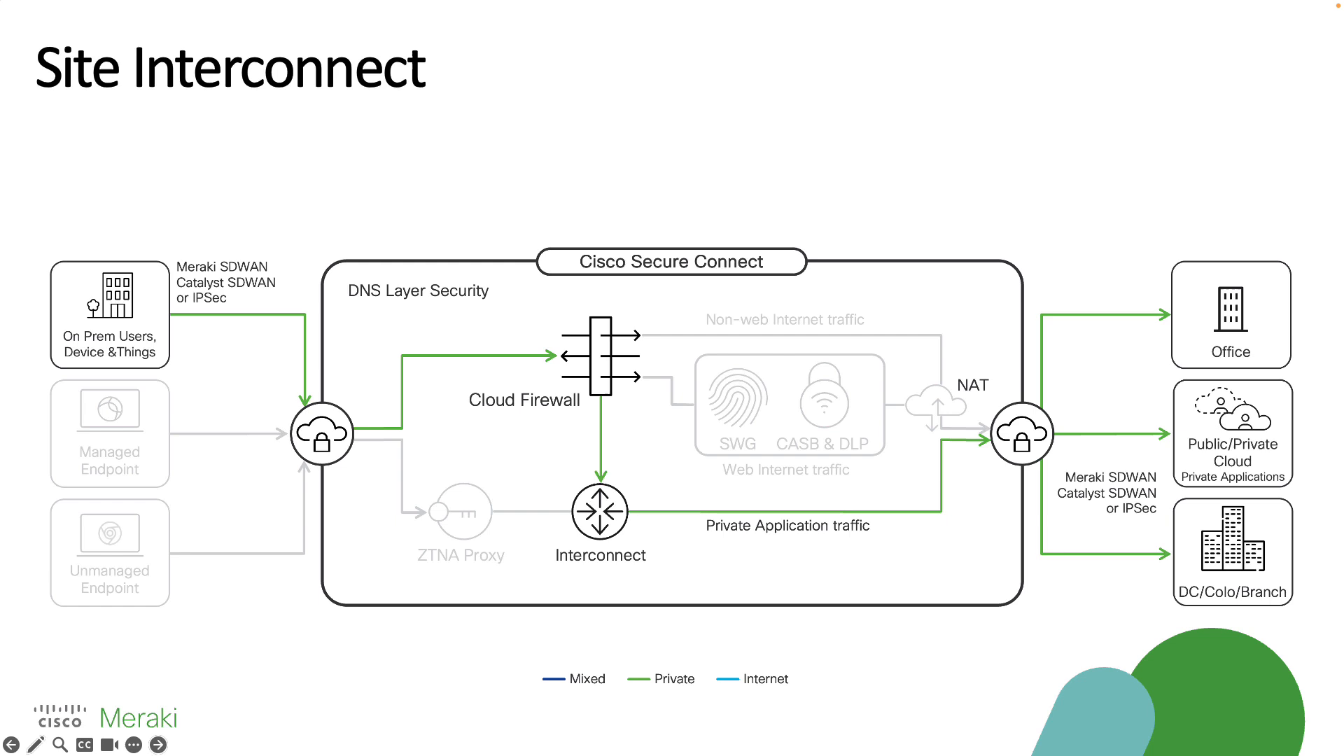
click(158, 744)
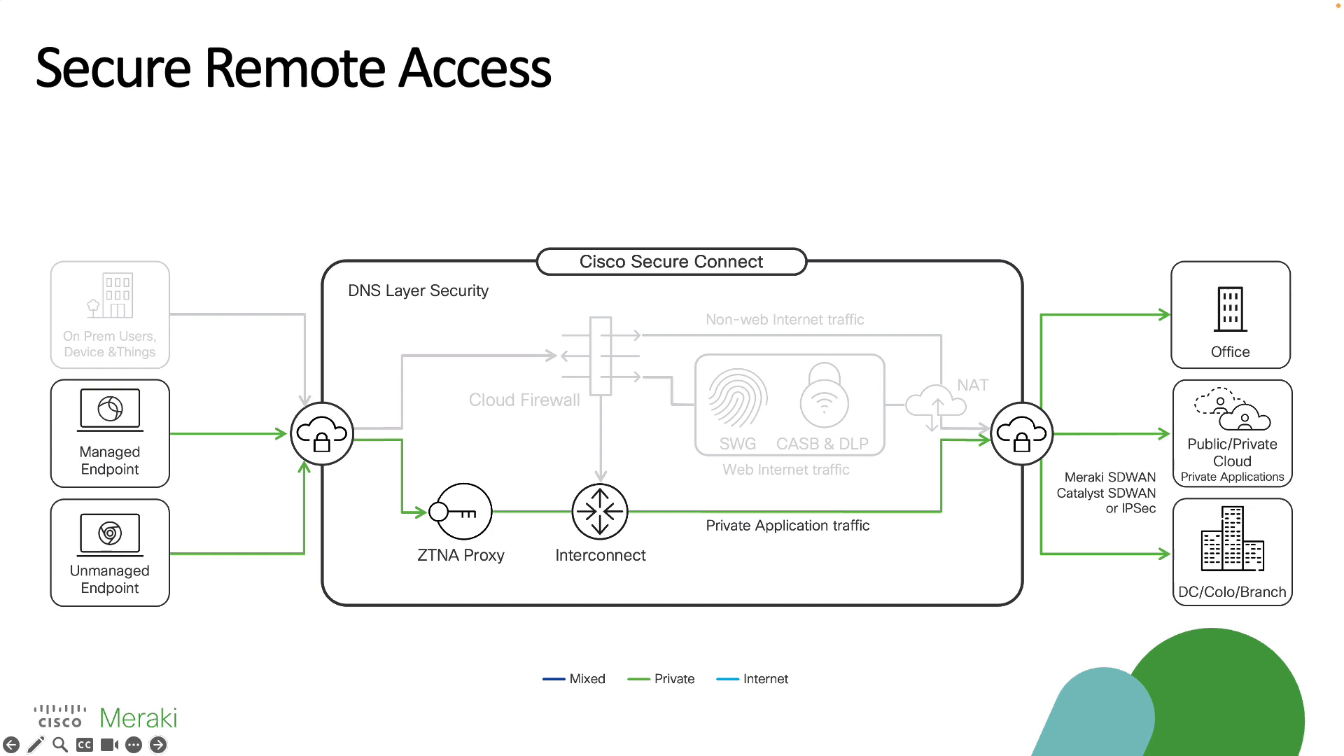
Step: Advance to the Migration Paths slide listing Off, Spoke and Hub options
click(158, 744)
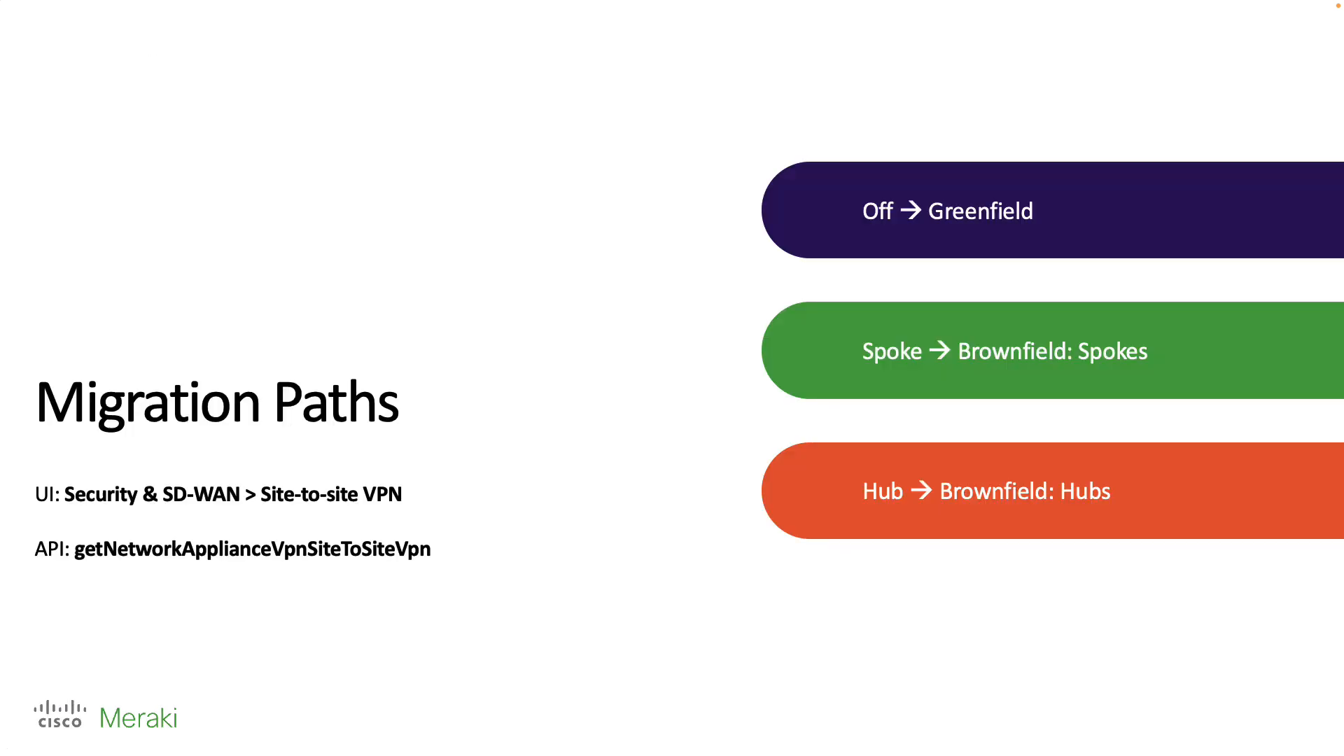